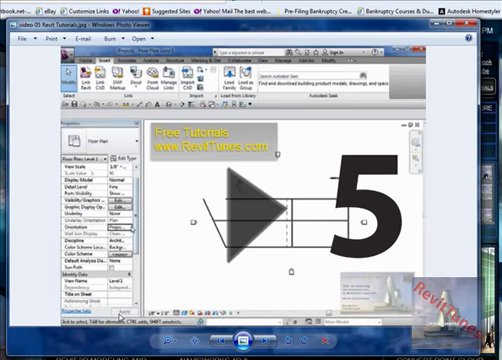
mouse_move(124, 316)
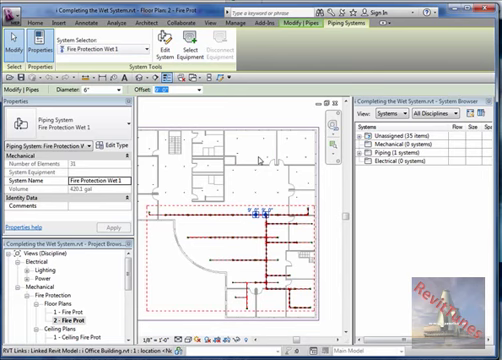
mouse_move(274, 188)
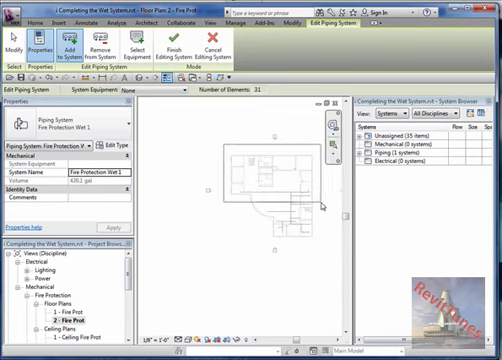
Enter Edit System mode for the wet fire protection piping system
click(298, 190)
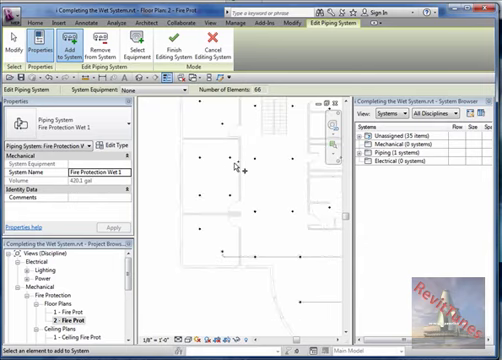
mouse_move(224, 210)
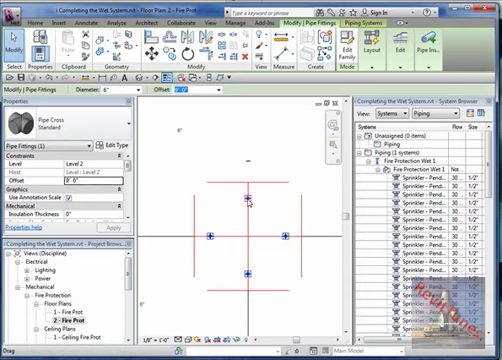
Route pipes from the main to the sprinklers and cancel the Pipe tool from the context menu
right_click(244, 204)
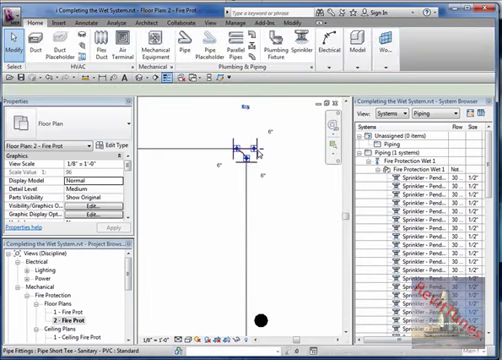
right_click(244, 148)
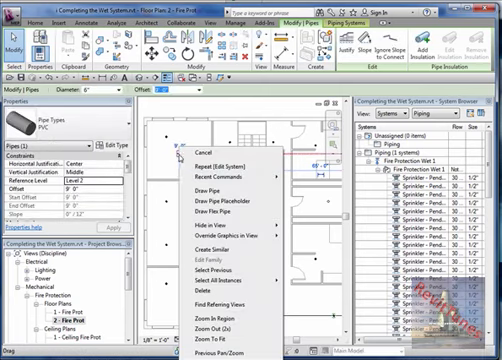
Continue the sprinkler pipe run across the ceiling plan
click(204, 190)
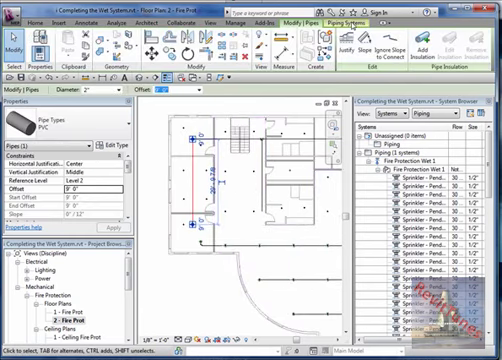
mouse_move(434, 44)
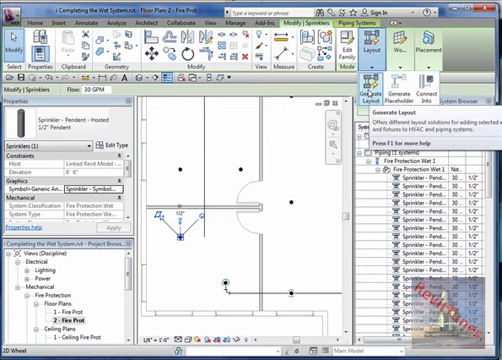
mouse_move(424, 76)
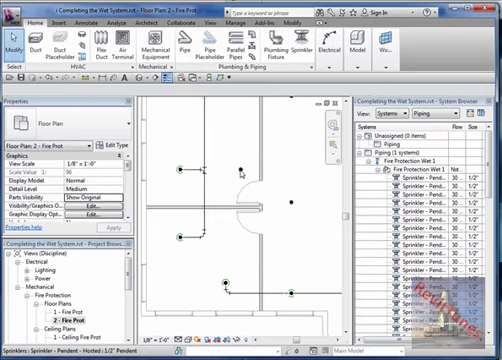
click(244, 170)
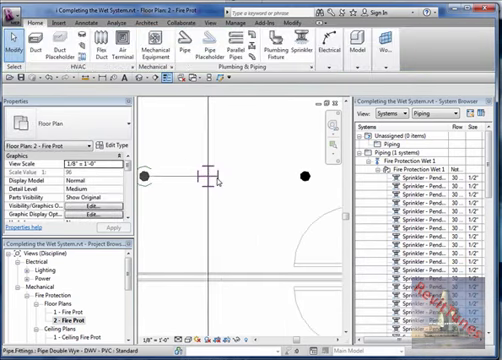
right_click(212, 178)
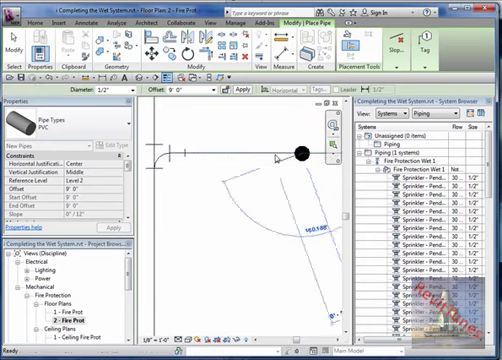
Sketch short pipe segments toward the sprinkler head and select it for its options
key(Escape)
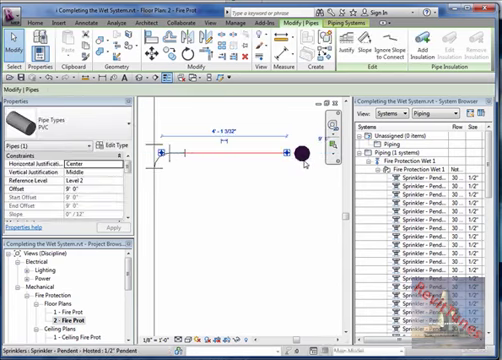
click(296, 148)
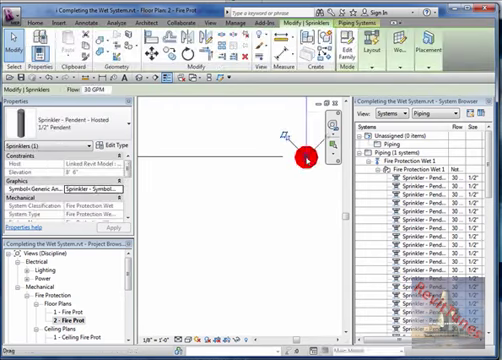
click(304, 158)
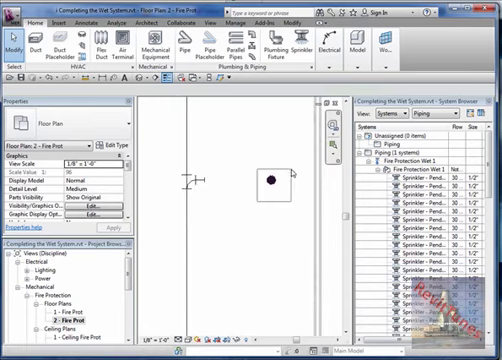
click(272, 186)
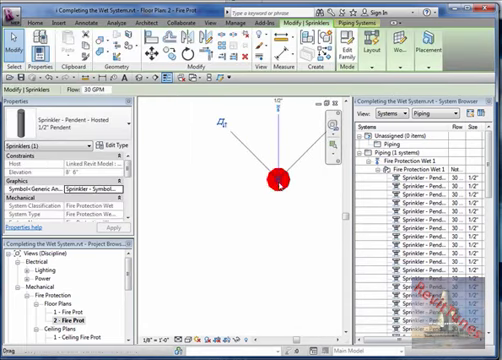
right_click(272, 178)
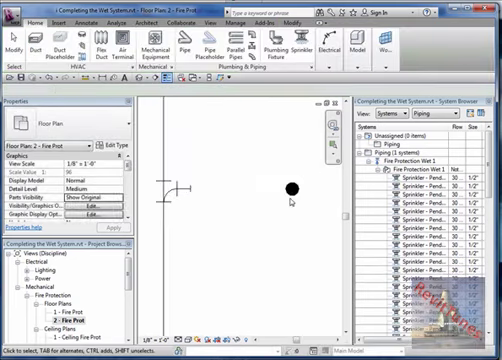
click(292, 188)
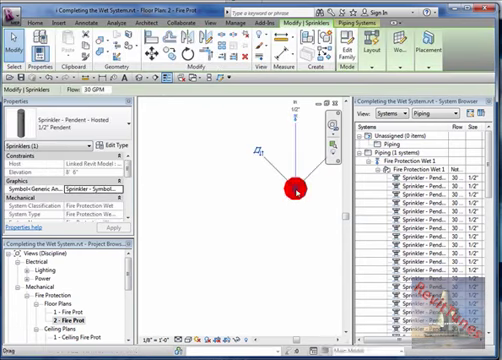
Draw a horizontal pipe toward the sprinkler, triggering a Revit disconnect warning
right_click(296, 188)
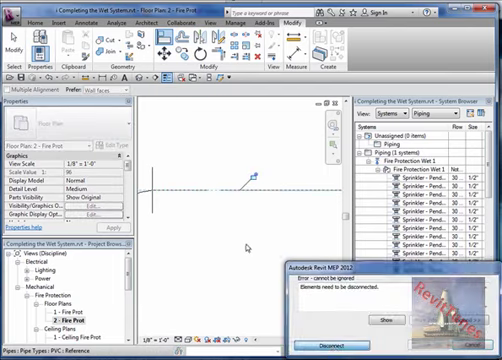
Dismiss the warning and connect the horizontal pipe to the sprinkler head
click(312, 318)
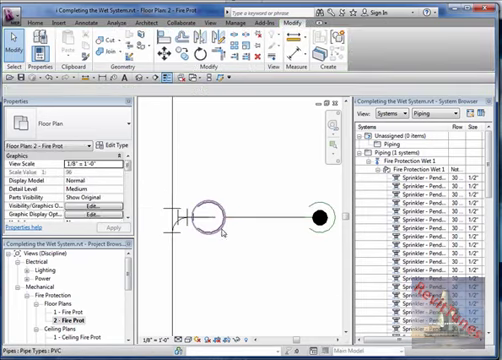
click(210, 190)
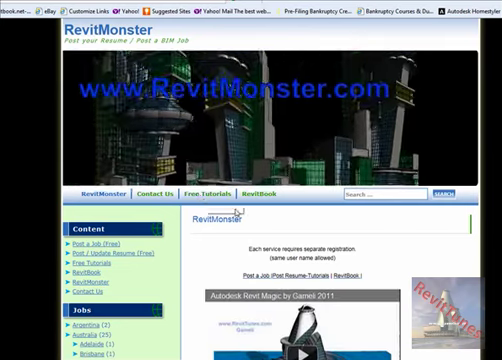
Scroll down the RevitMonster home page through its video tutorials
scroll(down, 3)
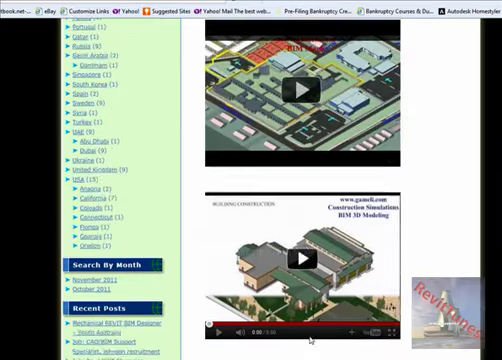
scroll(down, 3)
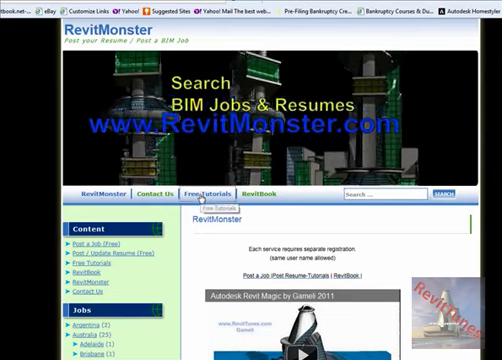
Go to the RevitMonster Free Tutorials page and scroll its tutorial listing
click(208, 192)
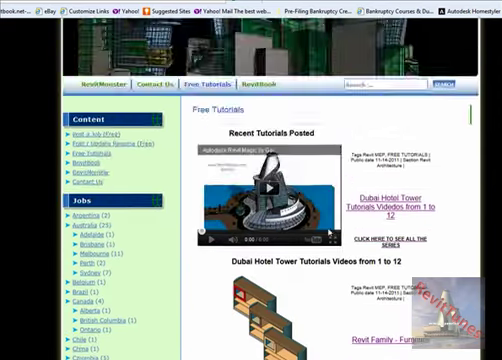
scroll(down, 3)
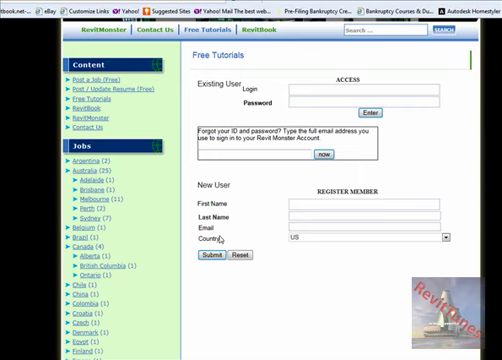
mouse_move(284, 250)
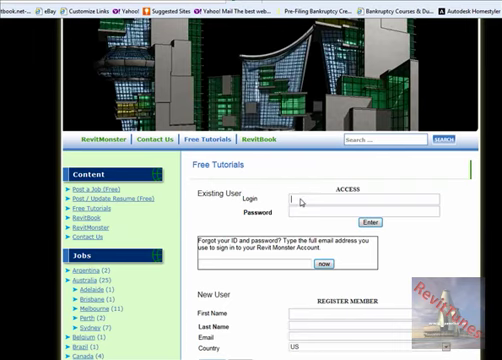
mouse_move(308, 212)
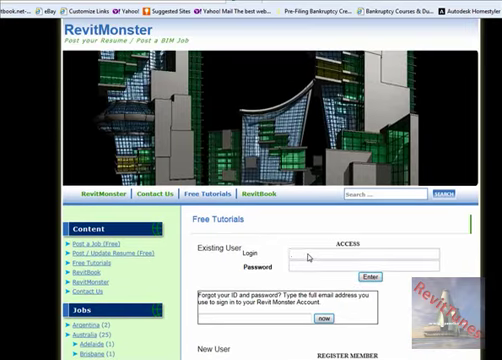
mouse_move(302, 244)
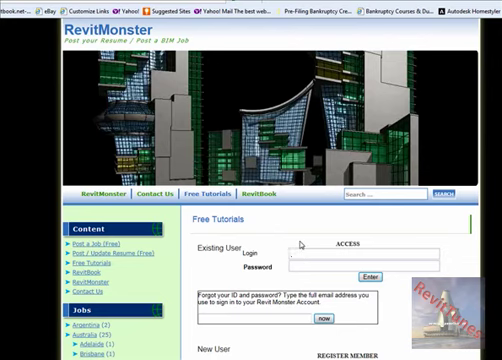
mouse_move(290, 236)
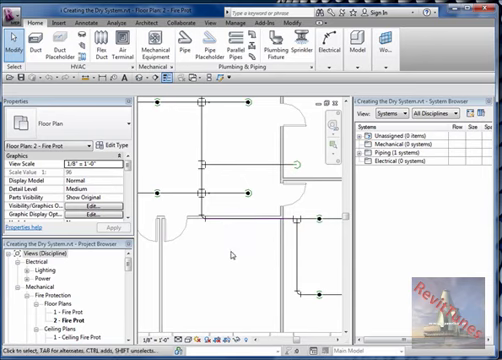
mouse_move(230, 250)
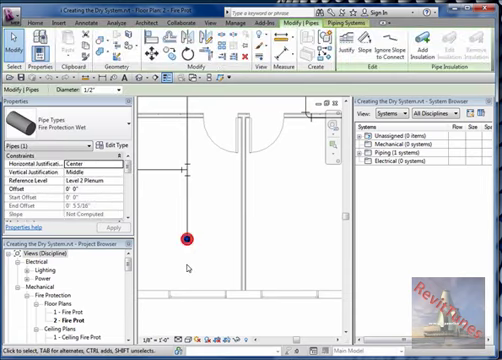
mouse_move(188, 264)
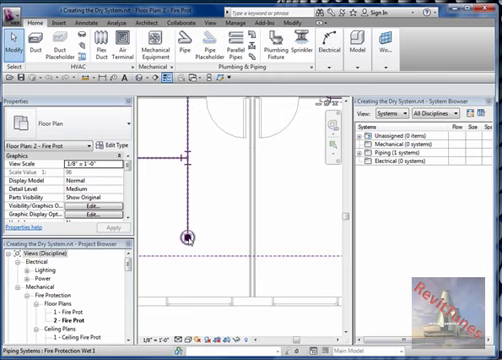
Select the riser pipework and filter the selection by pipes, fittings and sprinklers
click(200, 228)
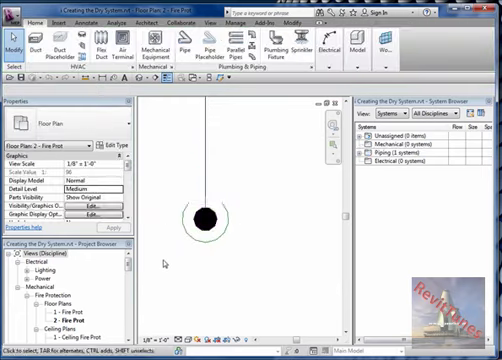
click(208, 212)
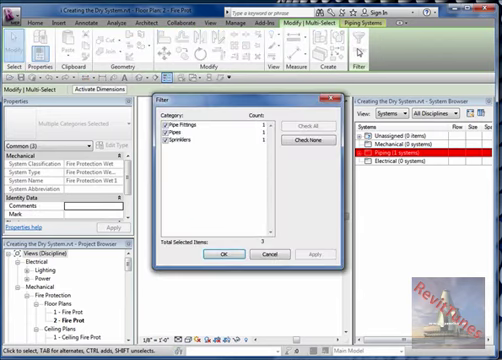
click(190, 132)
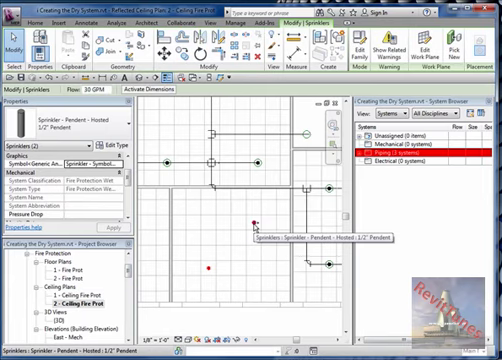
mouse_move(136, 188)
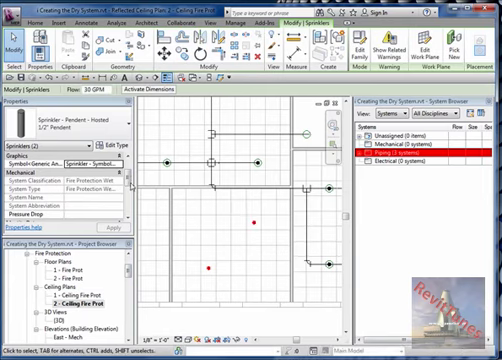
mouse_move(192, 228)
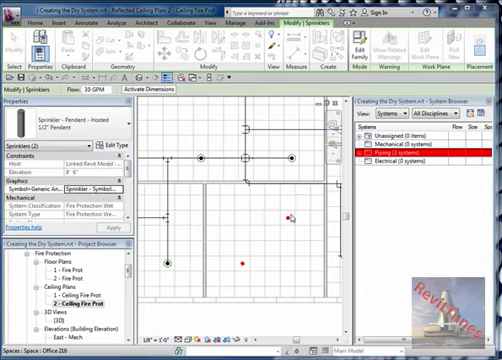
mouse_move(278, 224)
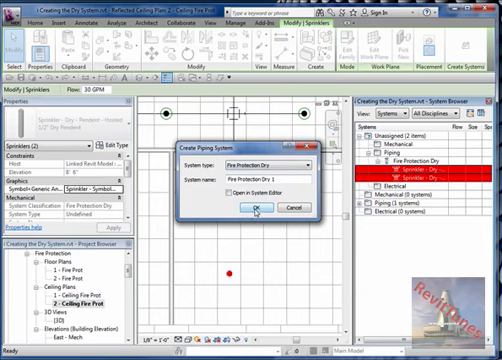
click(260, 206)
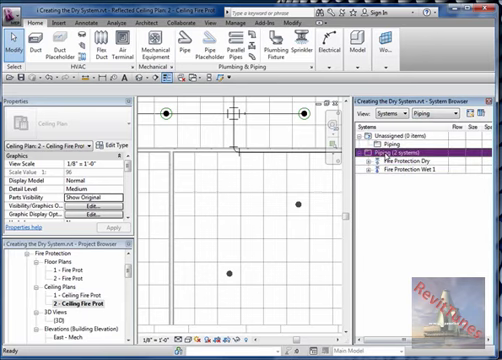
mouse_move(390, 160)
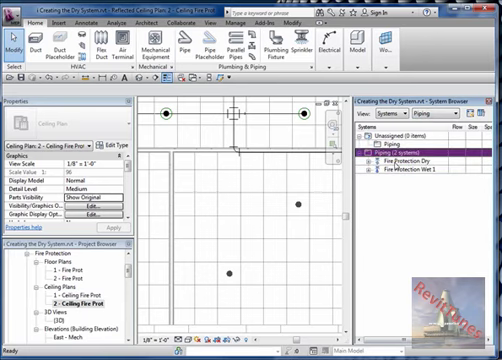
Expand the Fire Protection Dry system in the System Browser to its dry pendent sprinklers
click(410, 152)
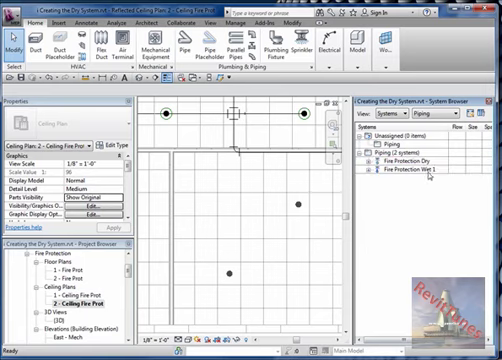
mouse_move(430, 176)
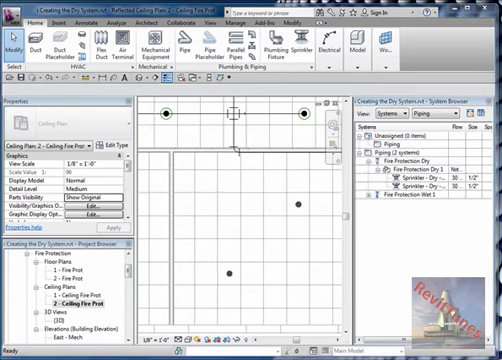
mouse_move(218, 282)
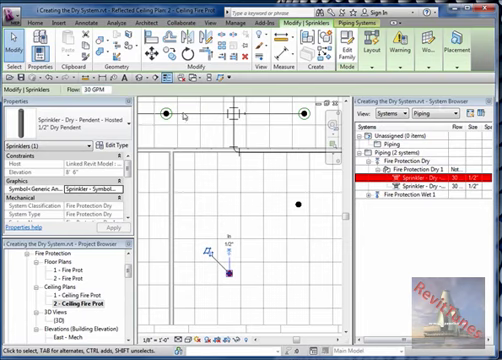
click(22, 16)
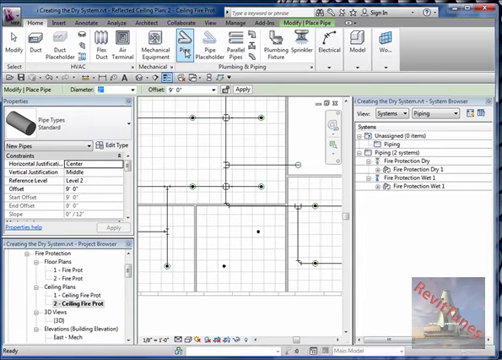
mouse_move(190, 48)
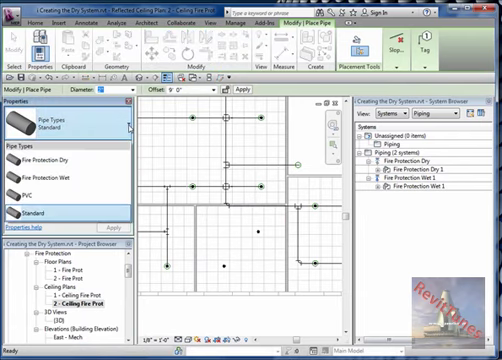
Make Fire Protection Dry the active pipe type in the Properties Type Selector
click(60, 160)
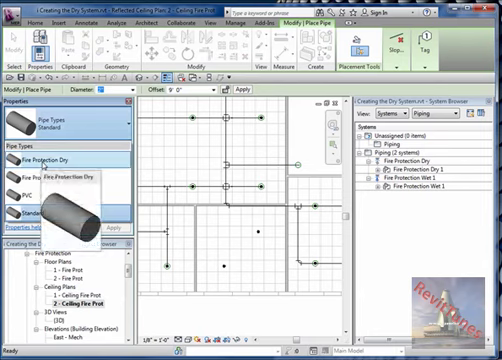
click(50, 160)
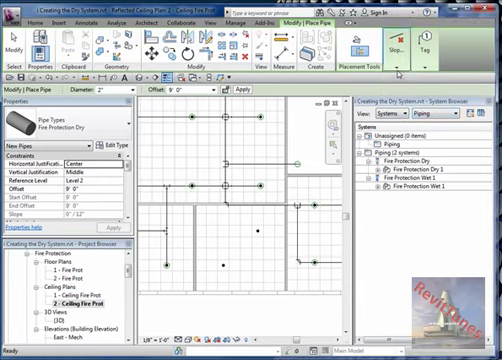
Start a Fire Protection Dry pipe run from the main toward a sprinkler head
click(394, 40)
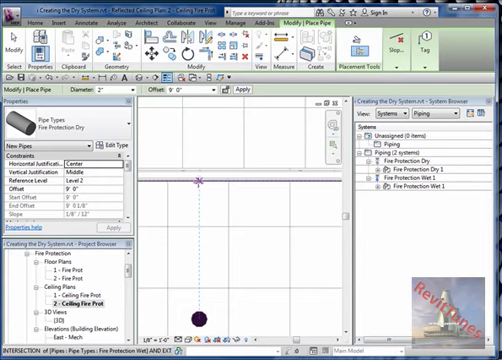
mouse_move(194, 278)
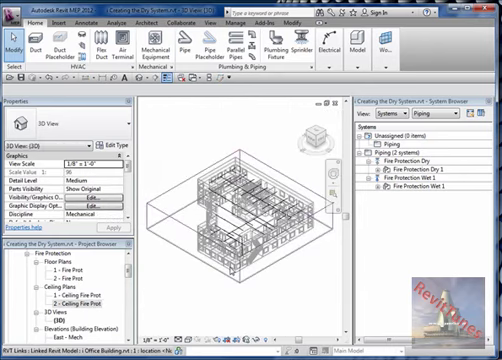
click(250, 200)
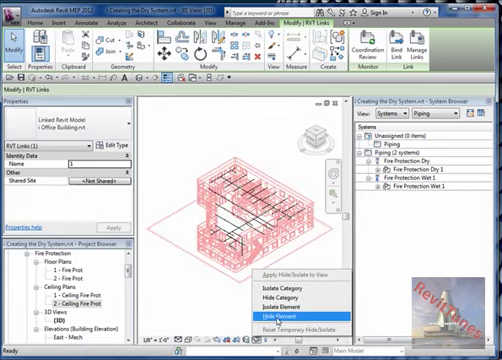
click(282, 288)
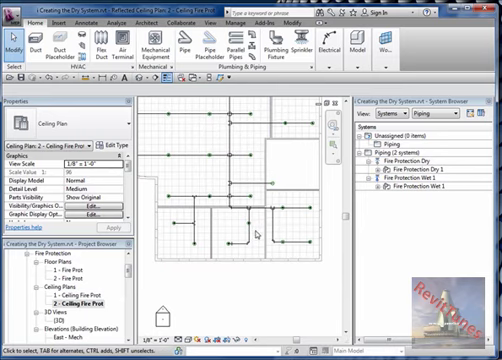
mouse_move(256, 232)
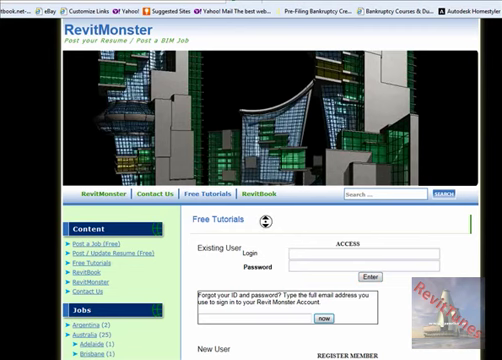
Scroll the fire ceiling plan down and back up to review the sprinkler pipe runs
scroll(down, 3)
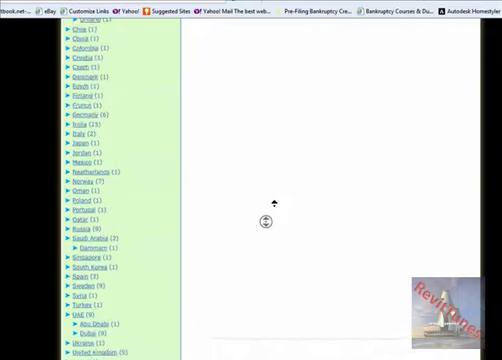
scroll(up, 3)
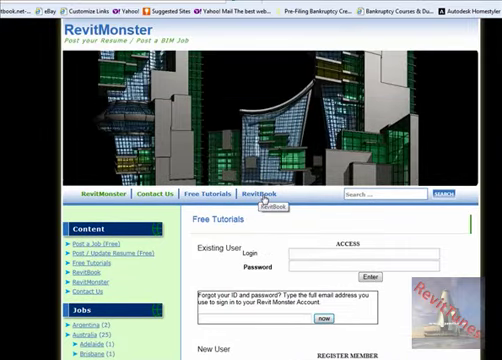
Go to the RevitBook forum board index from the RevitMonster navigation bar
click(272, 192)
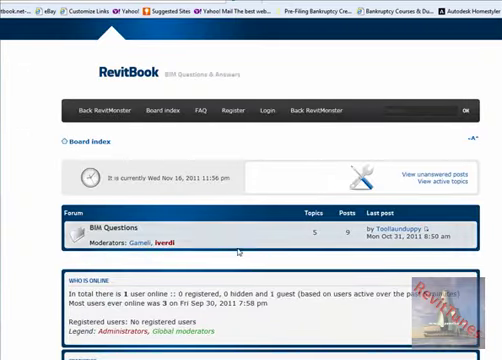
Scroll down the RevitBook forum board index to view the questions forum and statistics
scroll(down, 3)
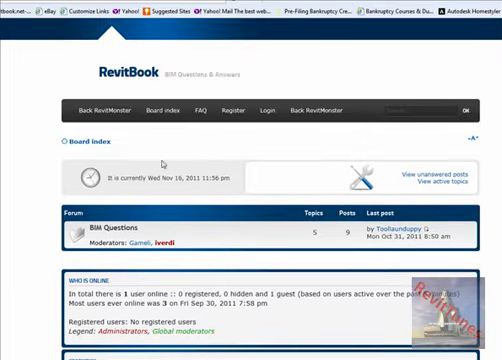
mouse_move(98, 112)
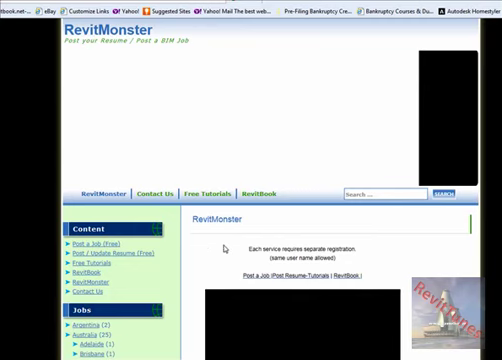
scroll(down, 3)
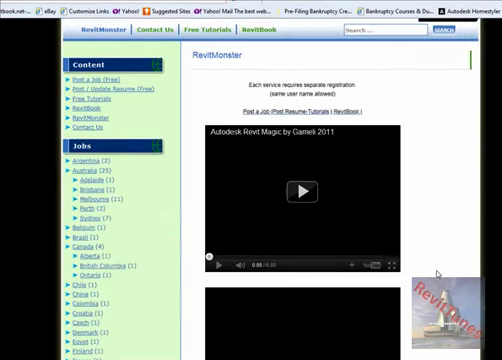
scroll(down, 3)
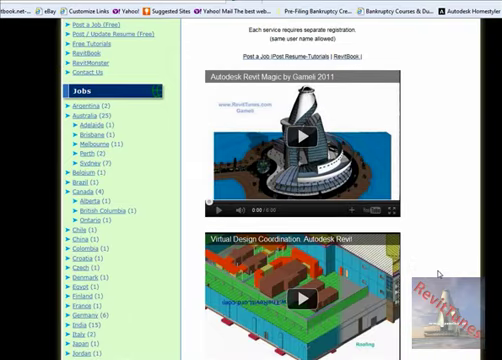
scroll(down, 3)
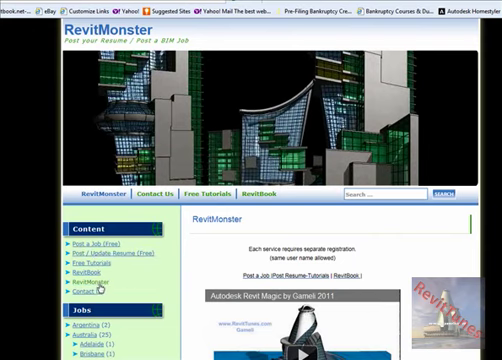
scroll(down, 3)
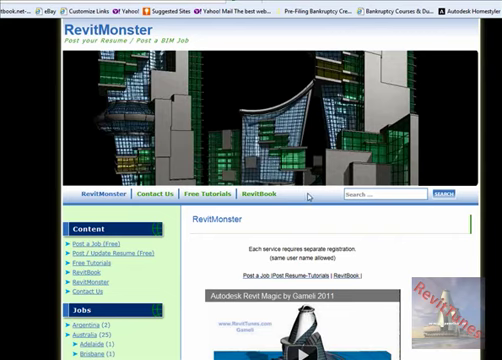
scroll(down, 3)
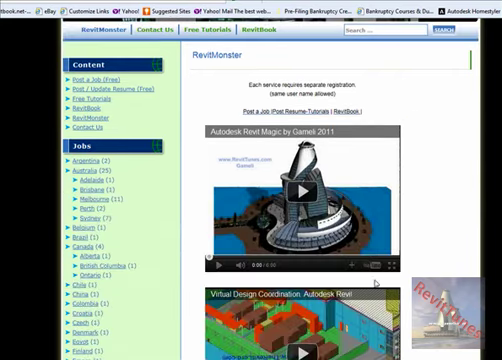